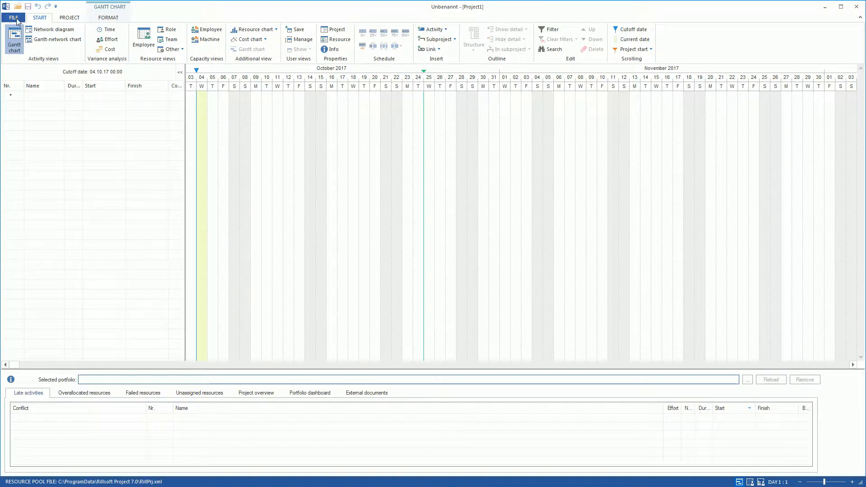
Step: Create a new project portfolio and add Project1–5.rpj so all five projects are listed at priority 100
click(14, 17)
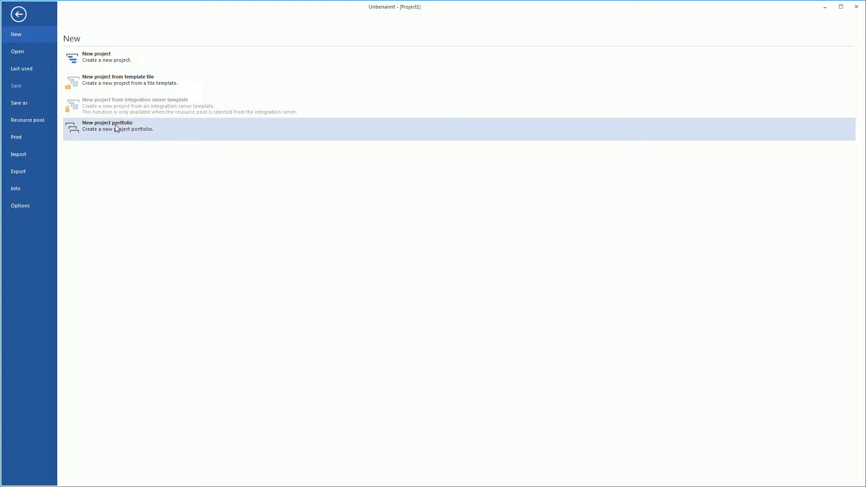
click(107, 126)
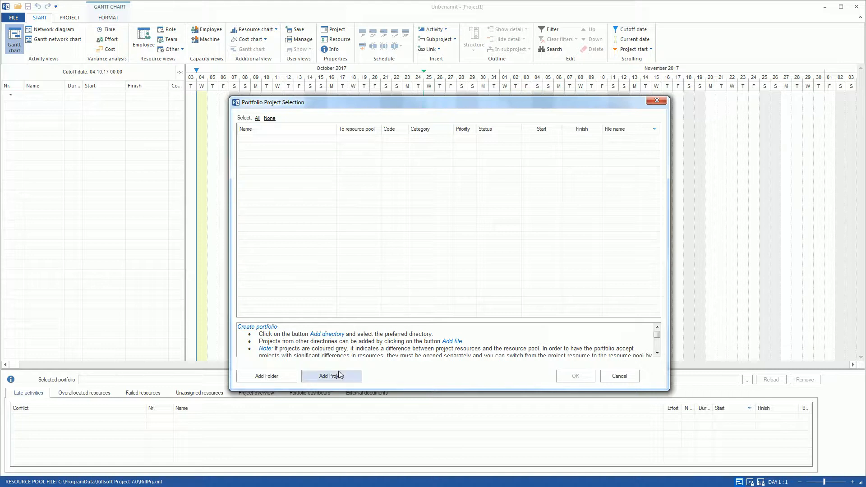
click(331, 376)
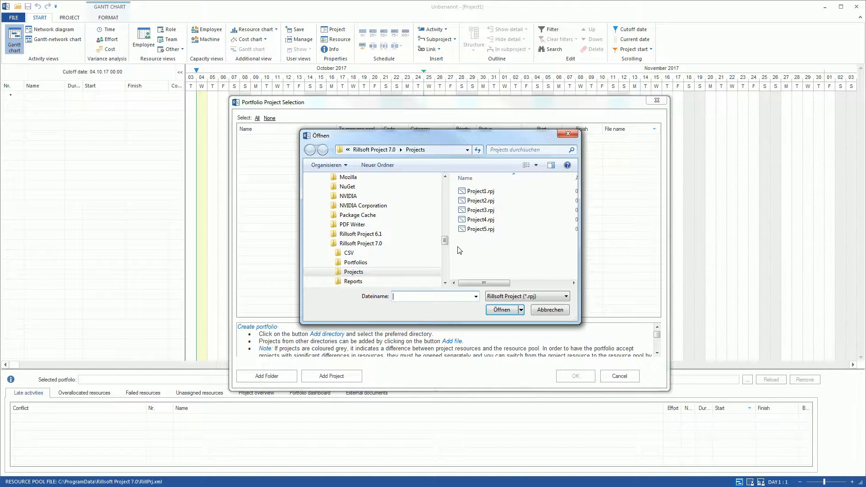
click(479, 190)
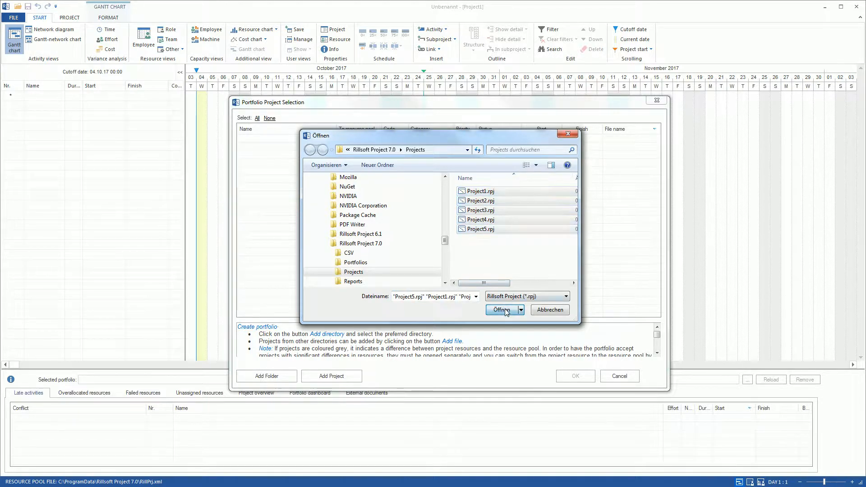
click(499, 310)
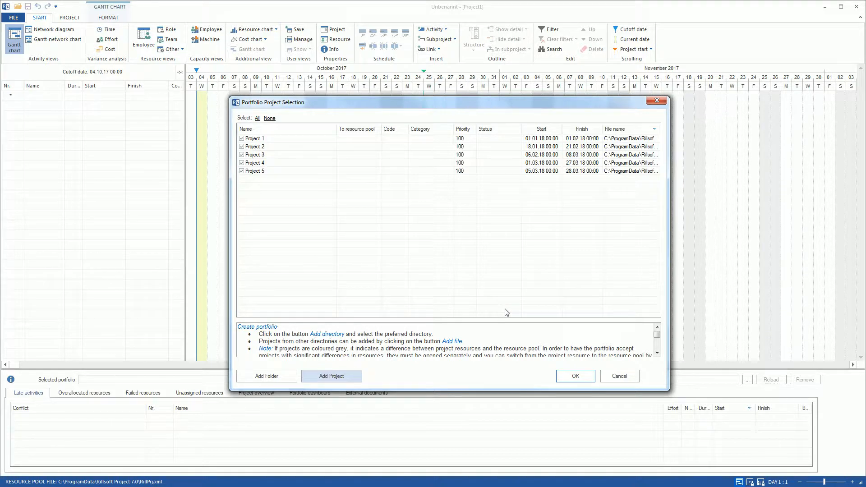
mouse_move(564, 370)
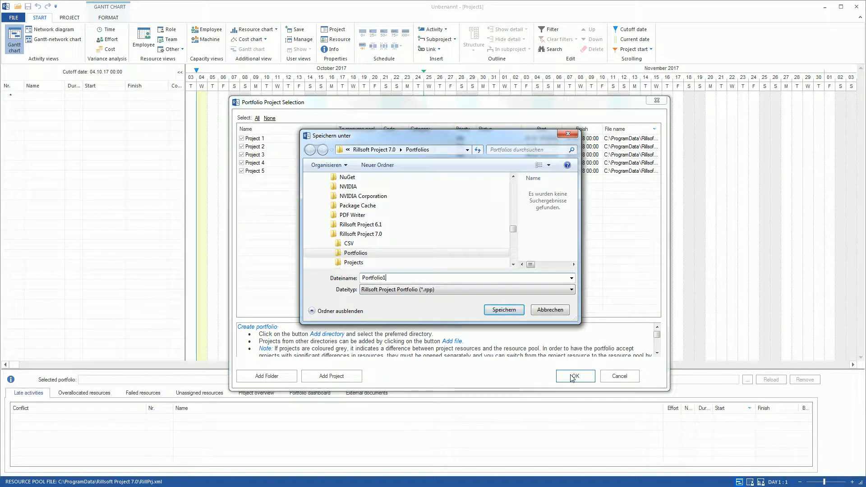
Step: Save the portfolio as Portfolio1.rpp, expand the Gantt outline to activities, then collapse it to phase level
click(502, 309)
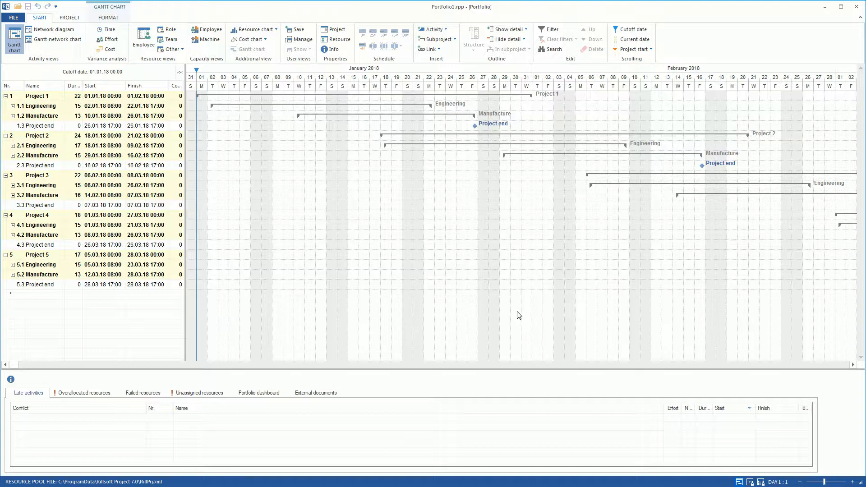
mouse_move(505, 29)
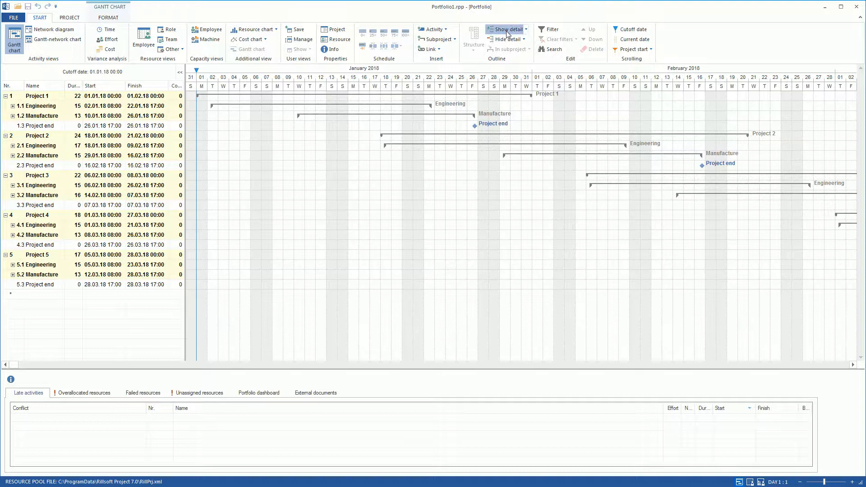
click(506, 28)
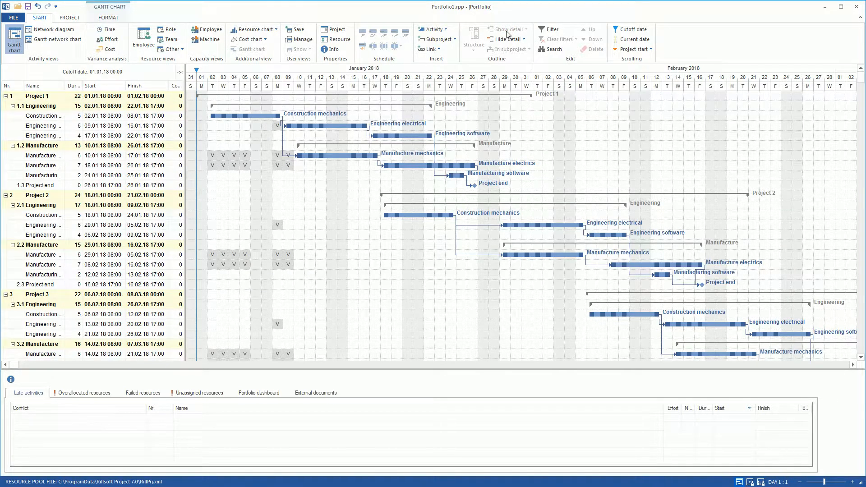
click(505, 39)
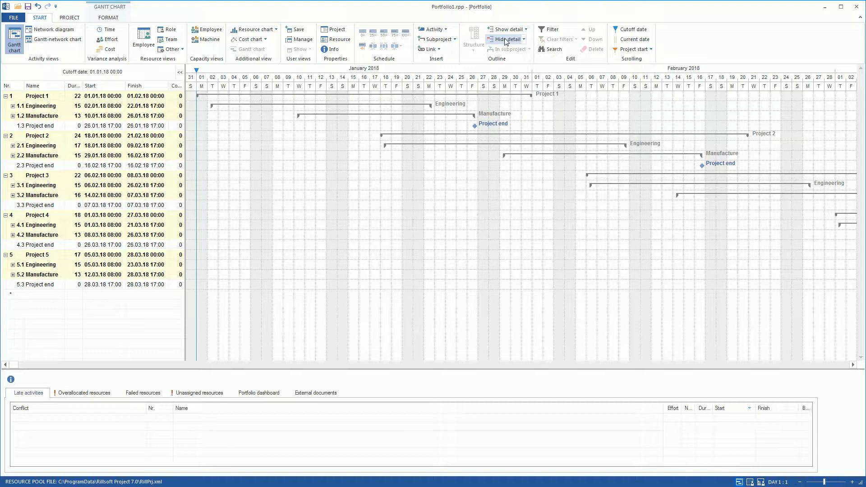
mouse_move(486, 43)
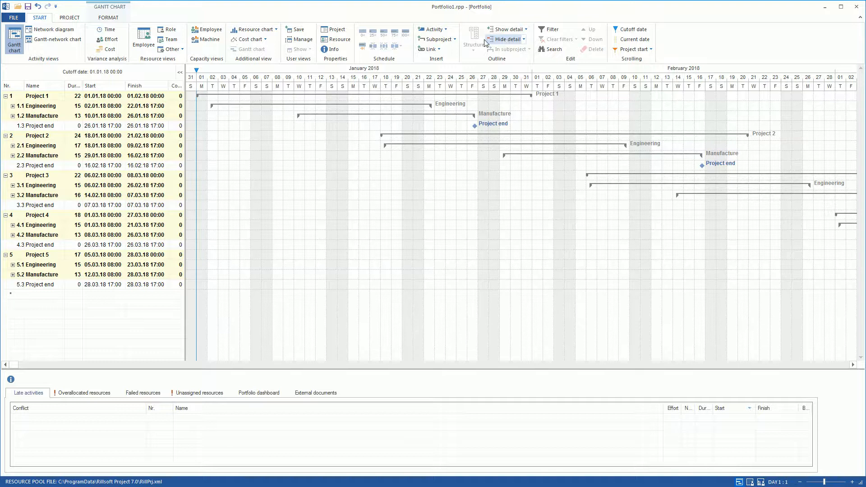
click(144, 39)
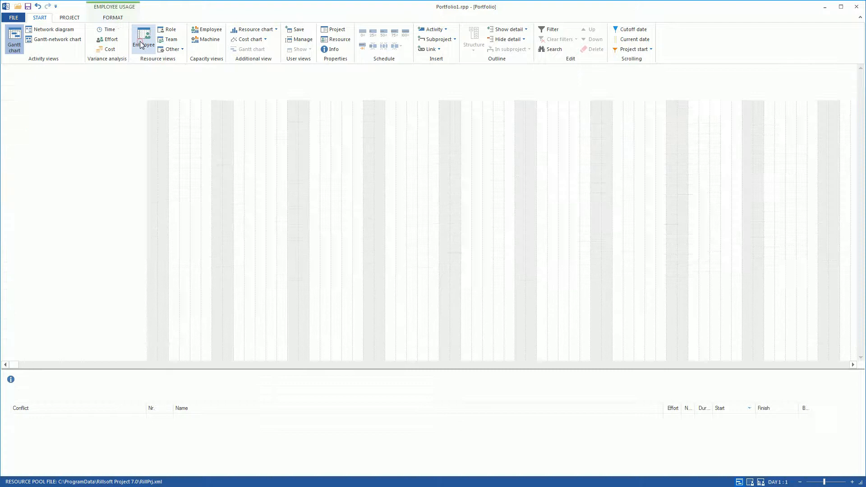
click(143, 39)
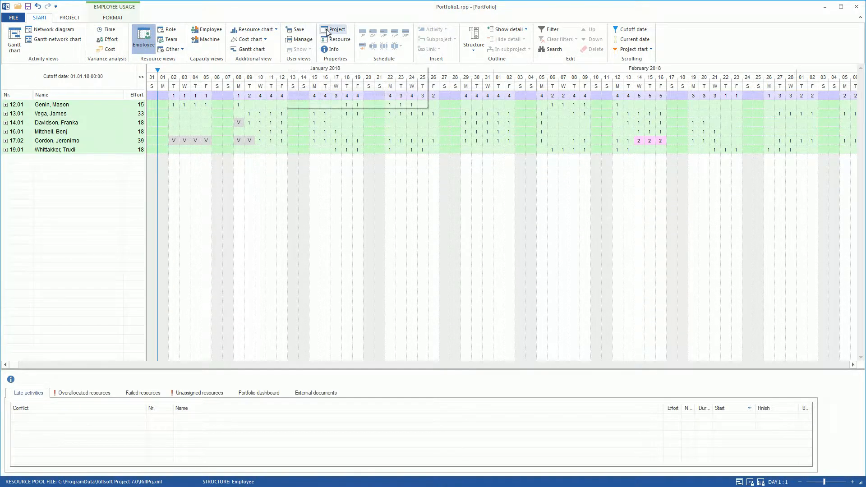
click(336, 31)
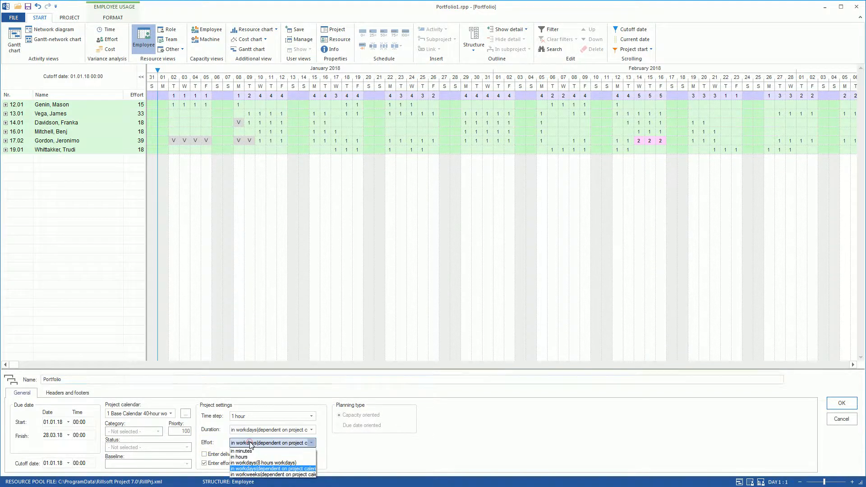
click(239, 457)
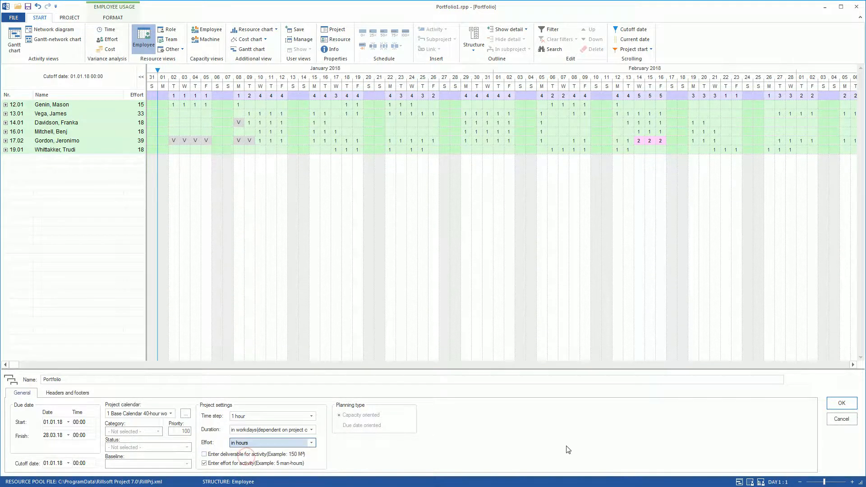
click(840, 403)
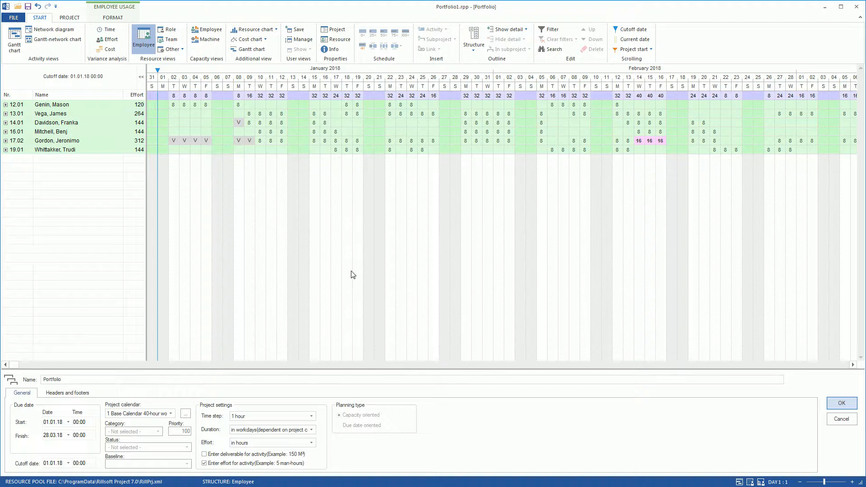
mouse_move(83, 176)
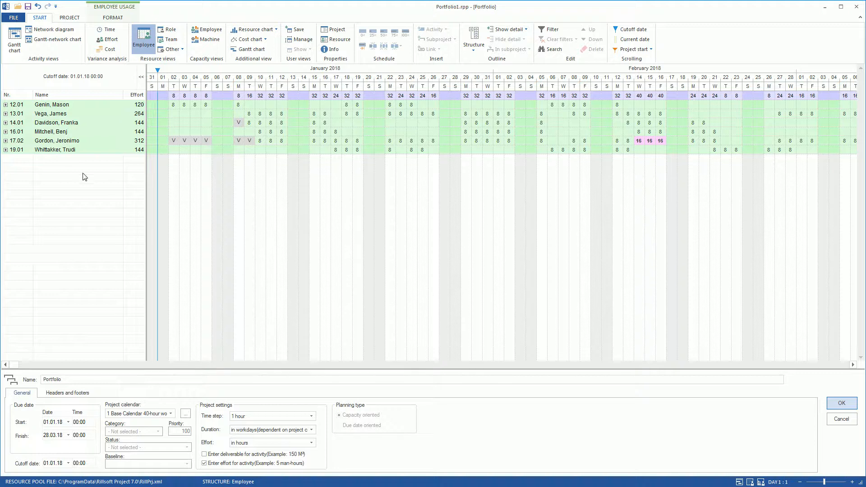
click(6, 141)
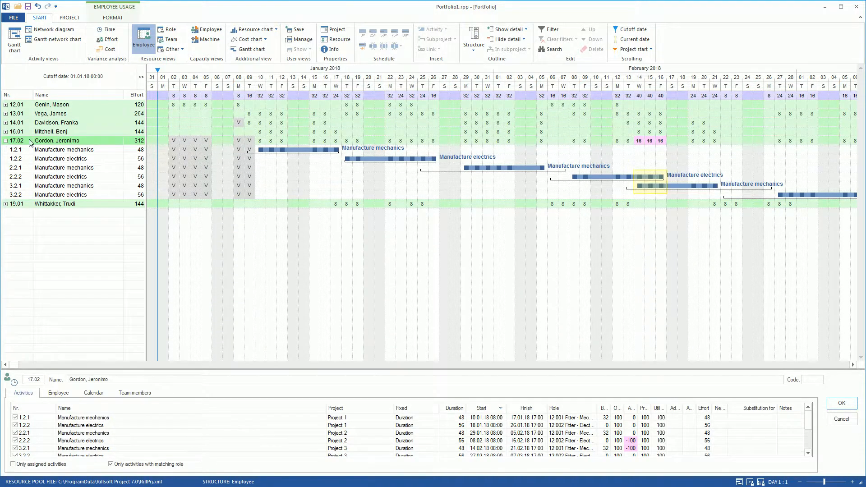
click(473, 39)
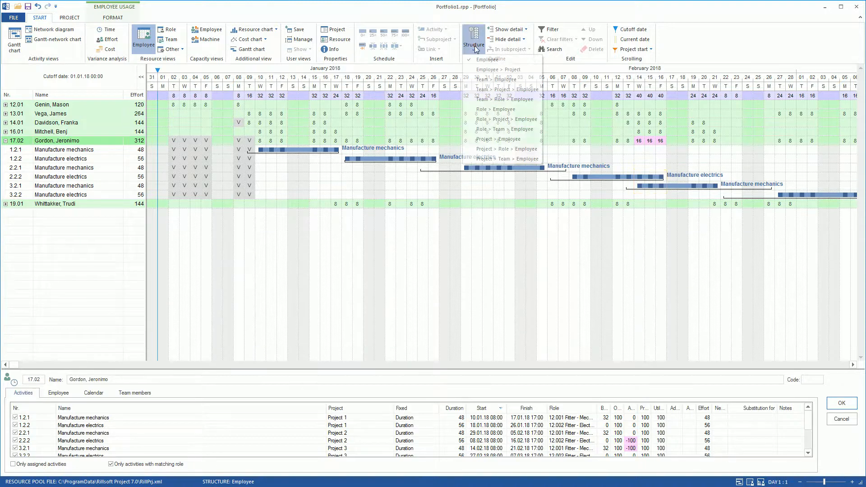
click(499, 70)
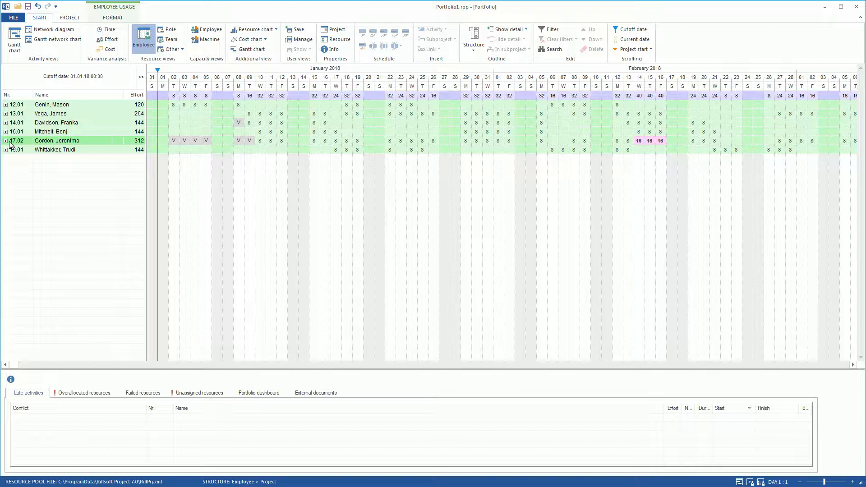
click(6, 141)
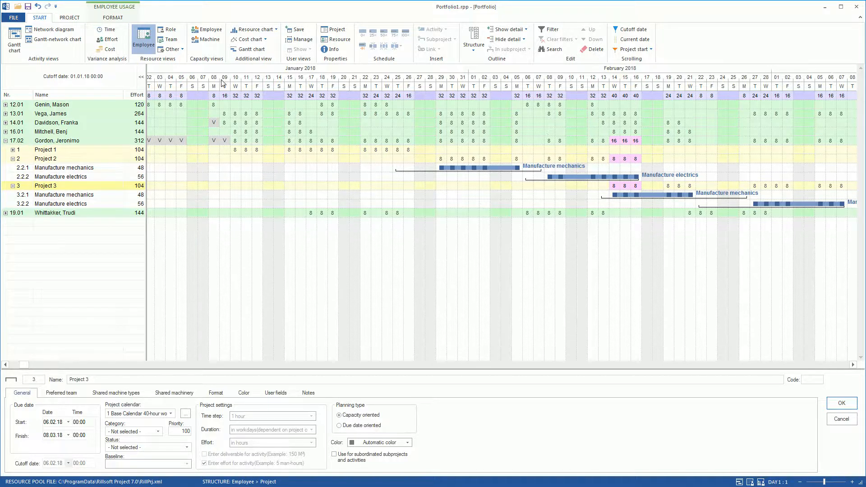
click(251, 48)
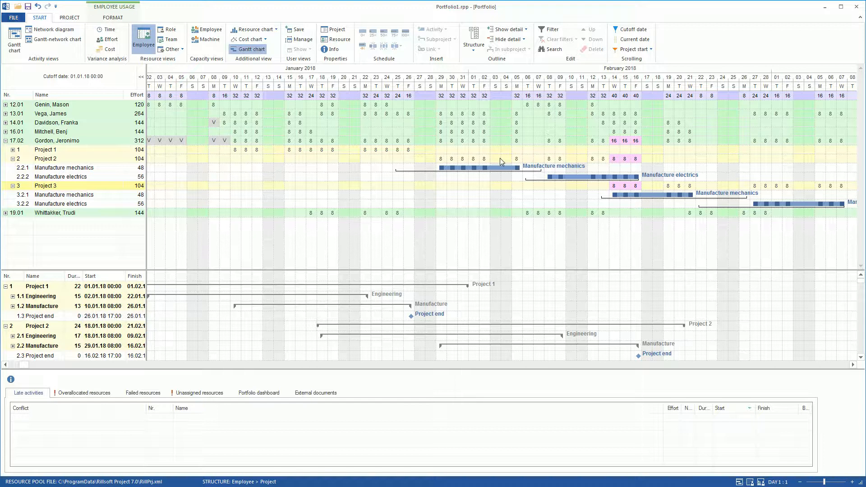
double_click(61, 176)
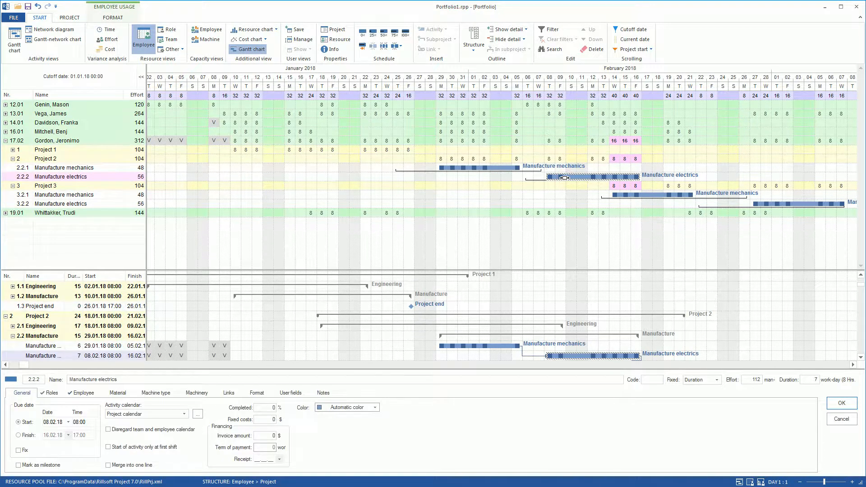
click(63, 195)
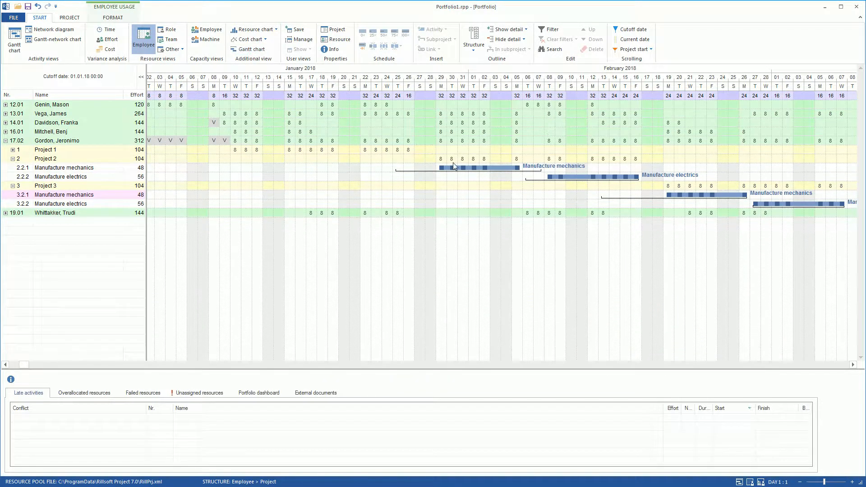
Step: Scale the timeline to WEEK 1:3 and return to the portfolio Gantt chart view
click(777, 481)
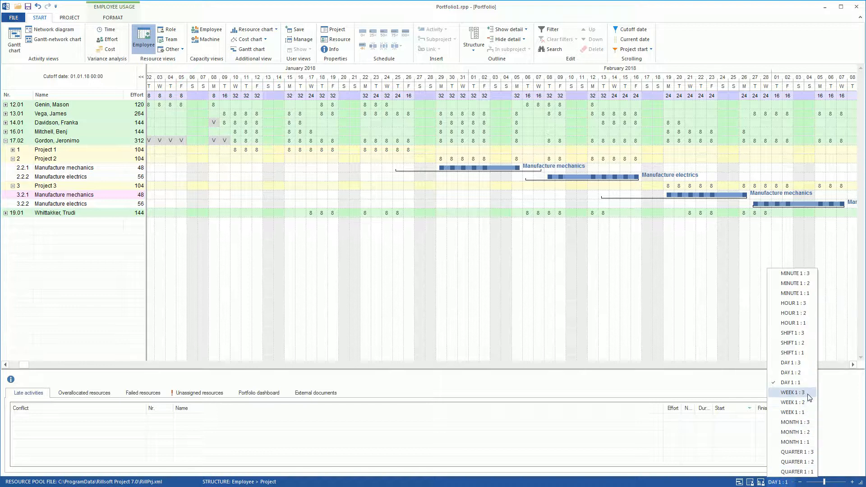
click(791, 392)
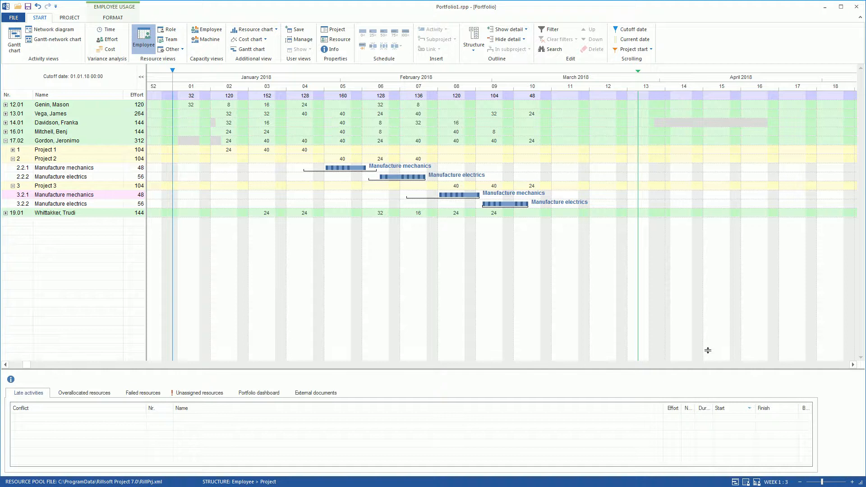
click(14, 39)
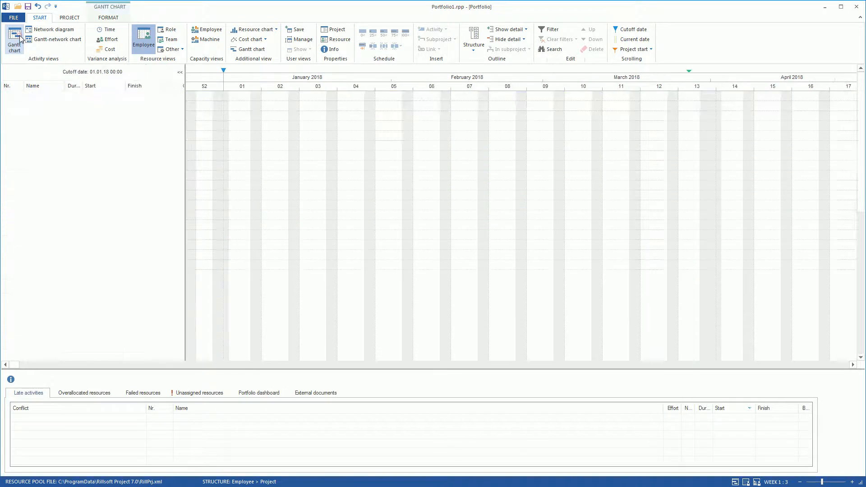
Step: Add a Balance column to the activity table, showing -328 for Projects 4 and 5
click(13, 39)
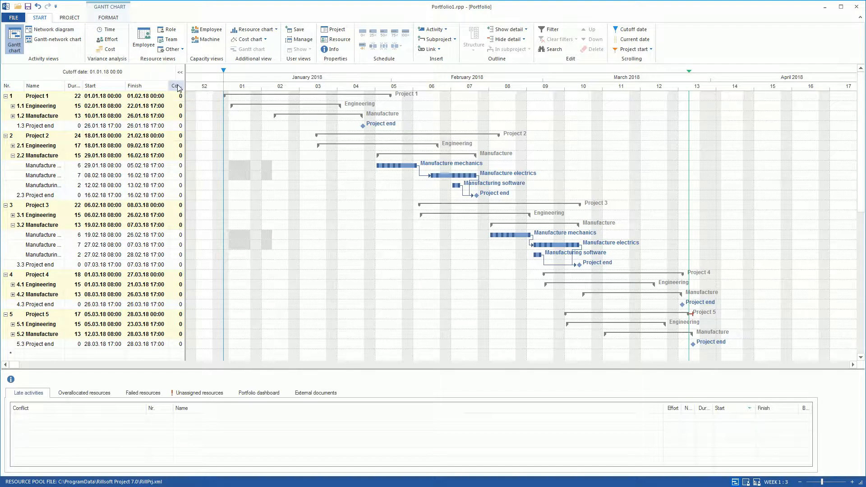
click(178, 86)
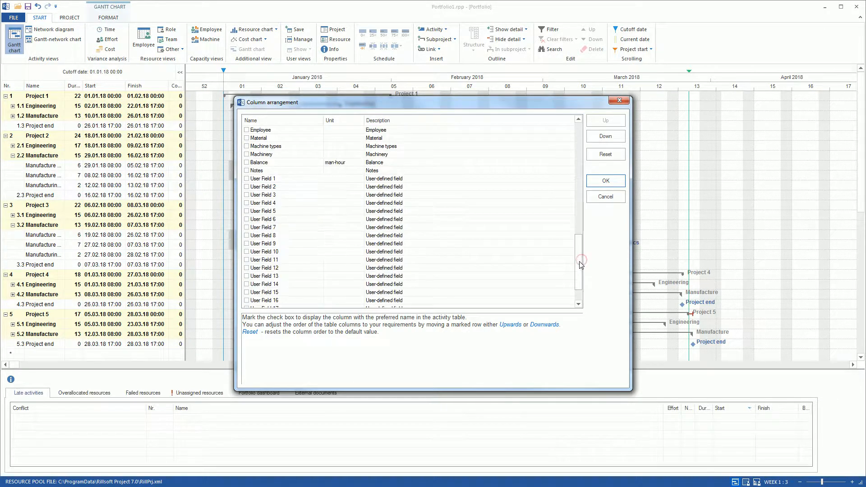
click(247, 162)
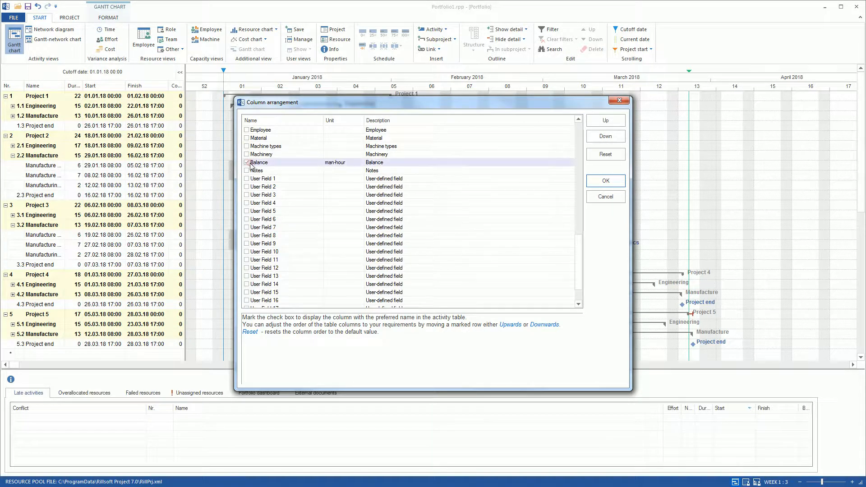
click(604, 180)
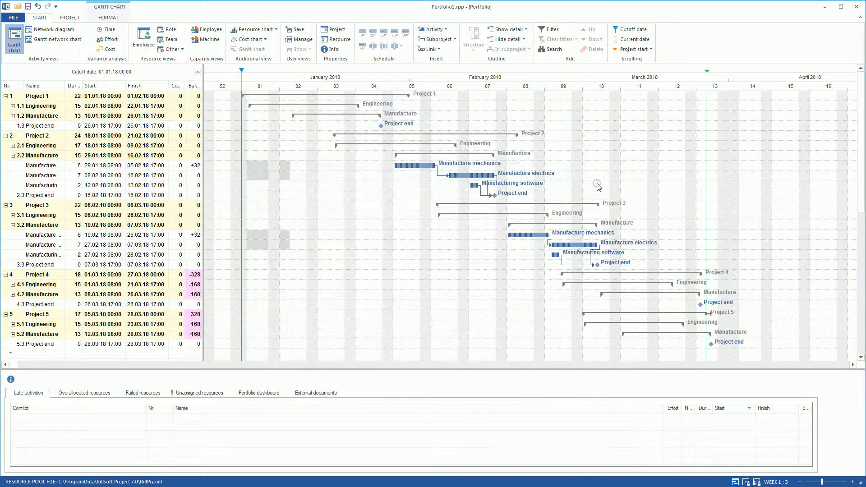
mouse_move(537, 68)
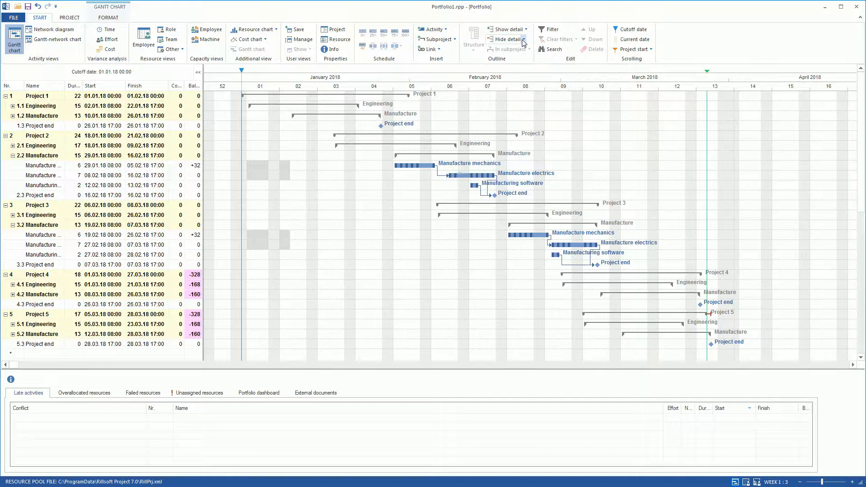
Step: Collapse the Gantt table to the five project summary rows
click(508, 38)
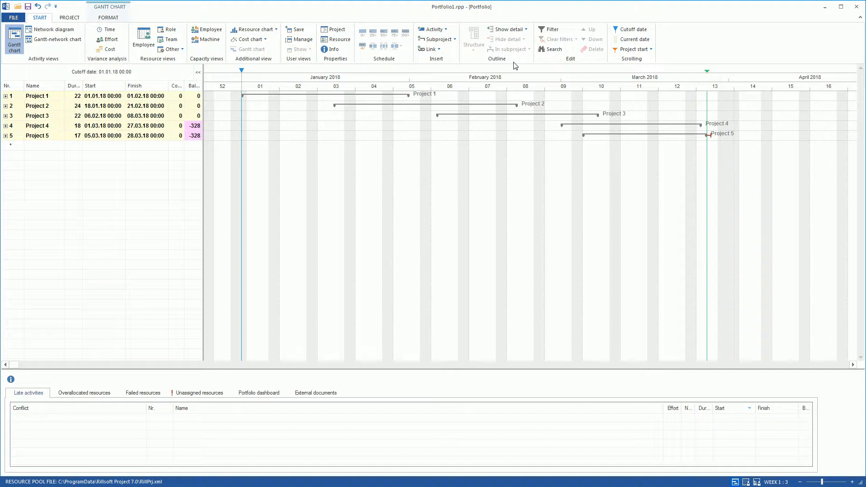
mouse_move(416, 62)
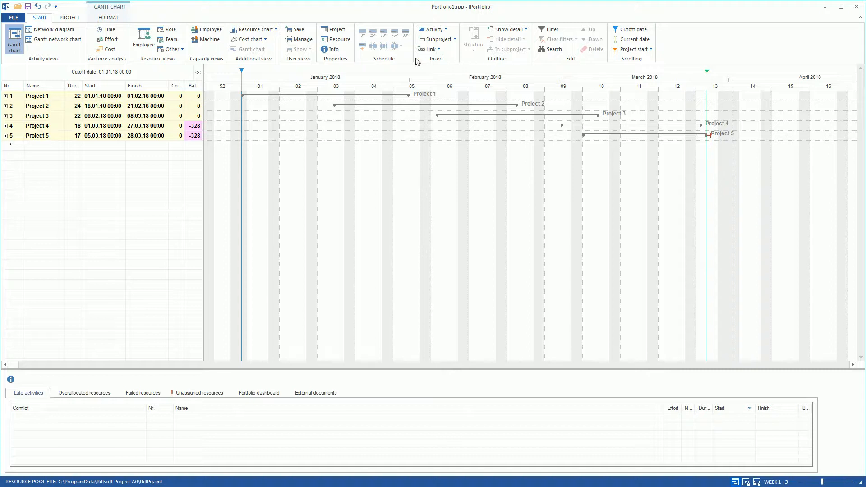
Step: Open the capacity view, expand Electrical design engineer role 11.002 and show its activities as bars
click(207, 32)
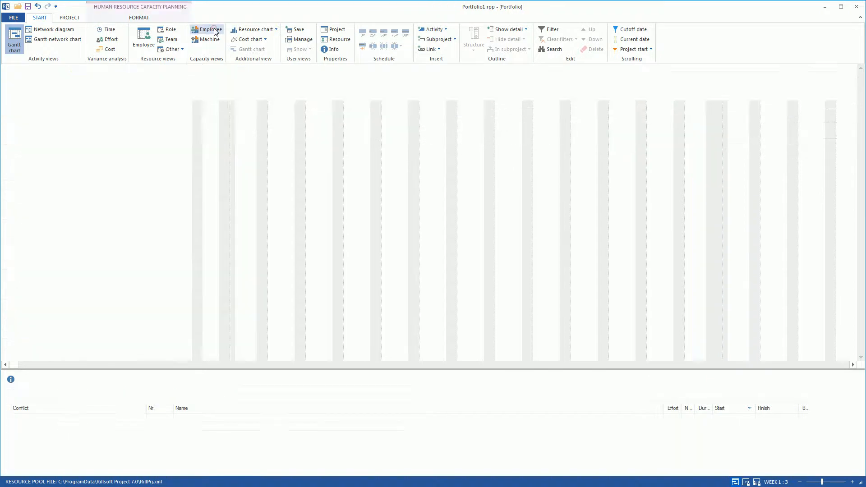
click(208, 32)
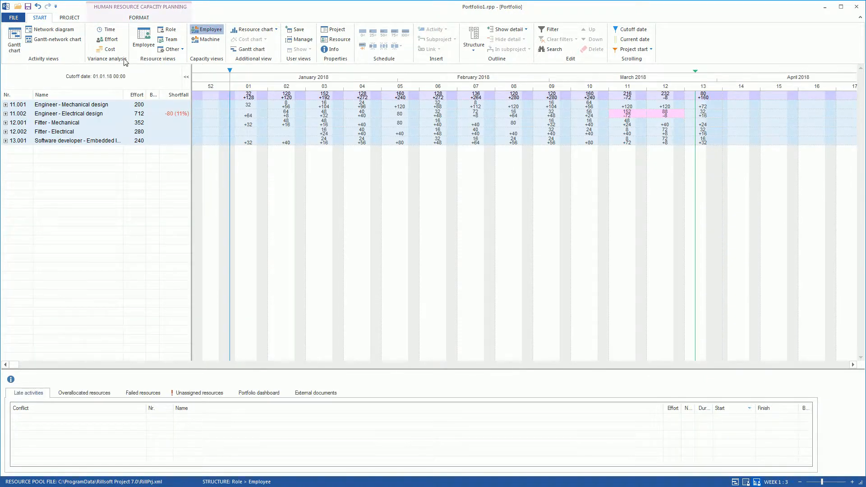
click(5, 114)
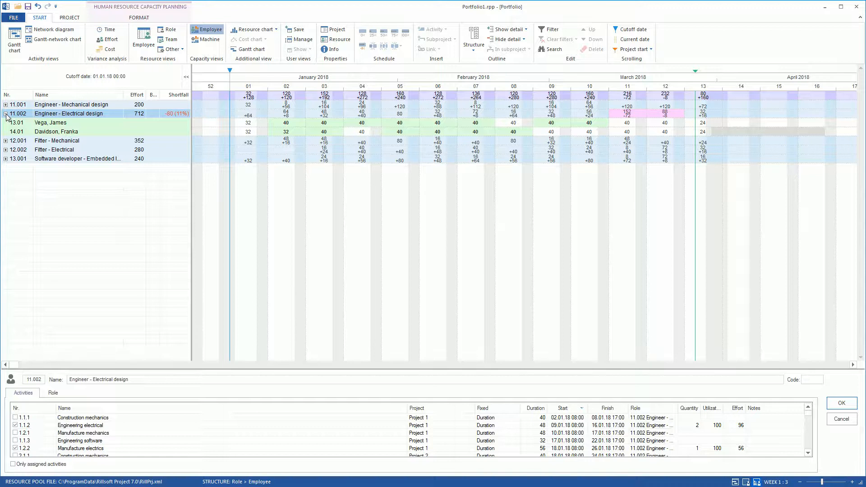
click(138, 17)
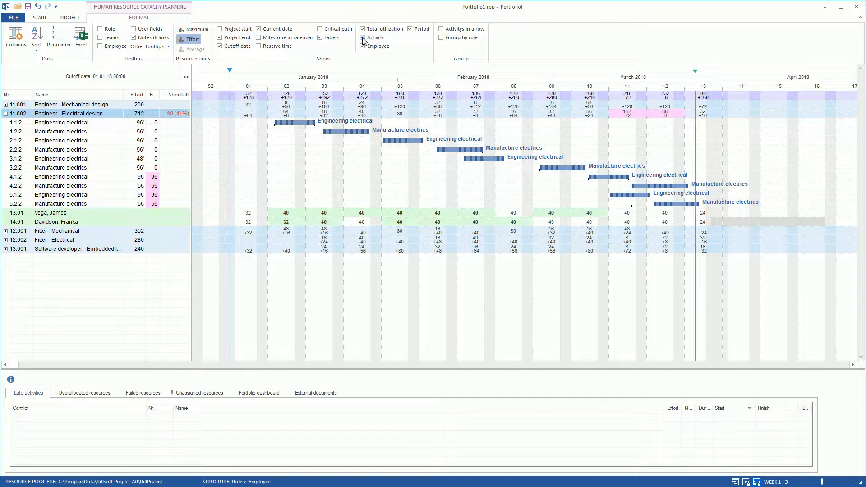
Step: Select the March 2018 period covering weeks 11 and 12 in the capacity timeline
click(627, 217)
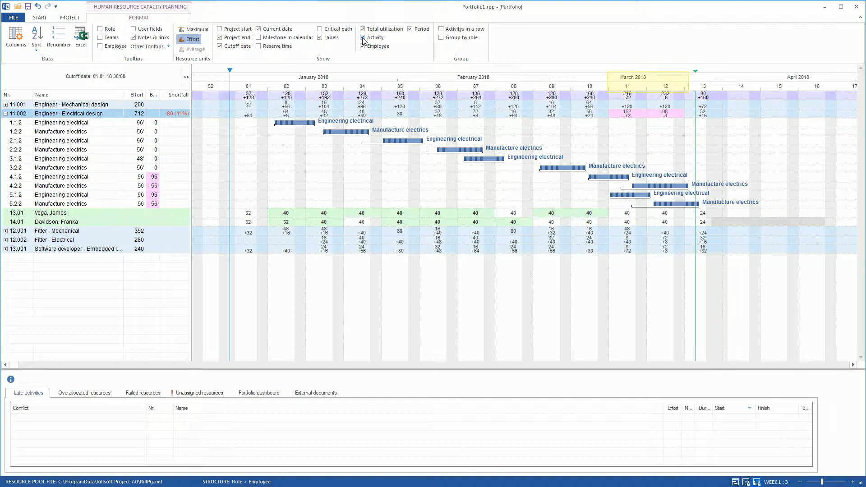
Step: Filter capacity to March and show the timeline at day scale
click(362, 36)
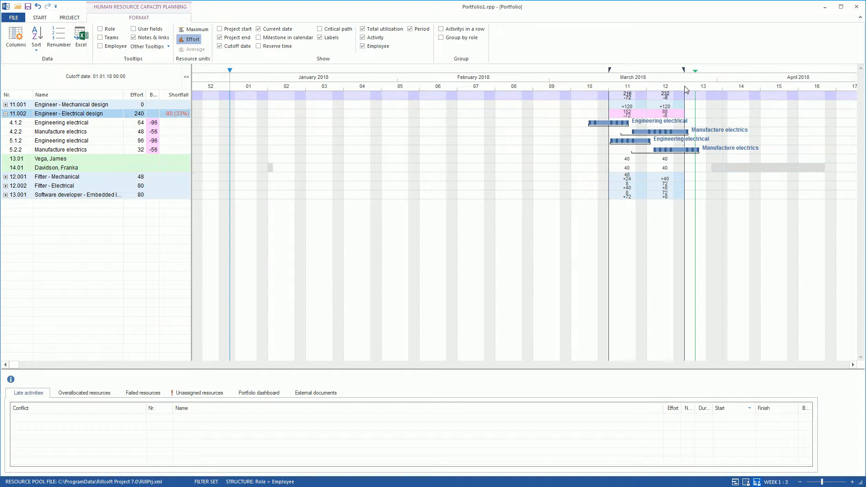
mouse_move(812, 442)
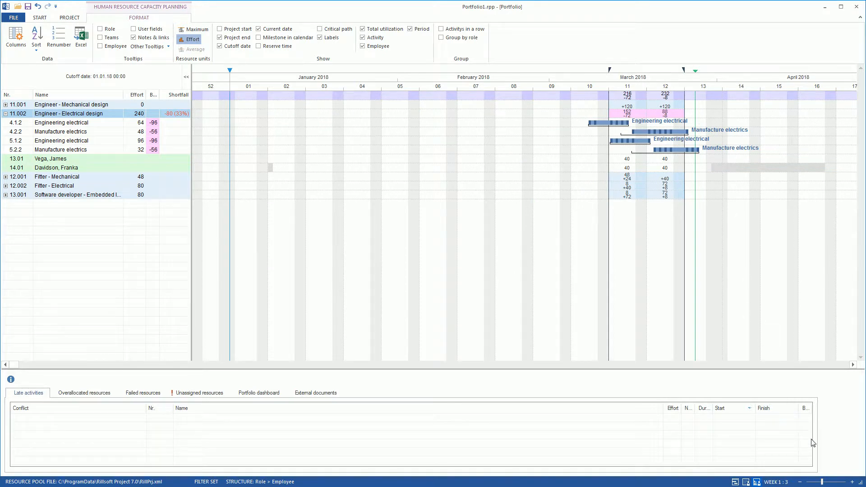
click(859, 482)
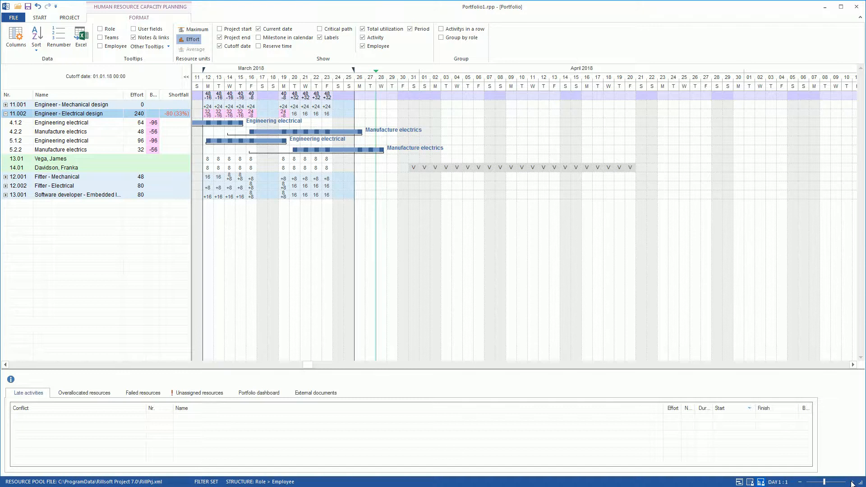
mouse_move(595, 337)
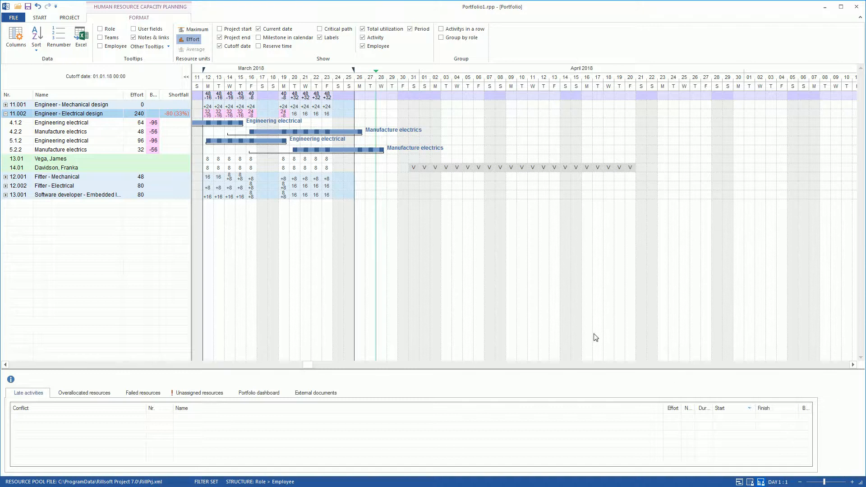
Step: Show activity 4.1.2 Engineering electrical's roles: two Electrical design engineers at 96 effort
double_click(61, 122)
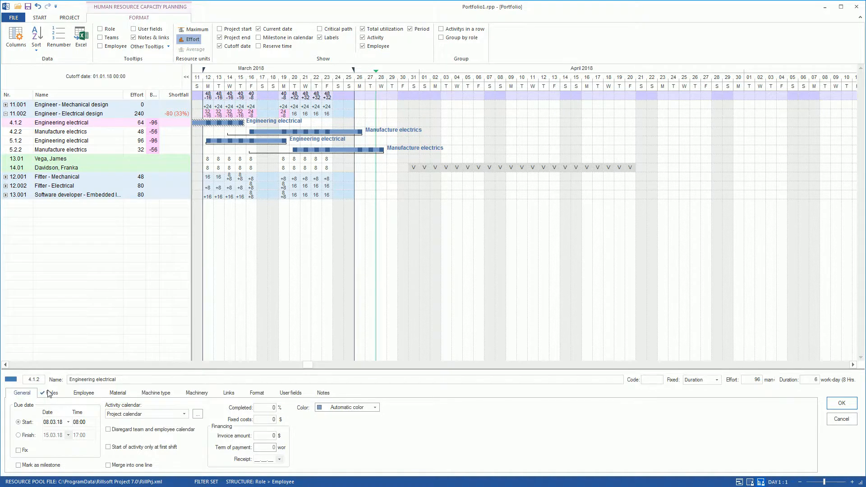
click(51, 392)
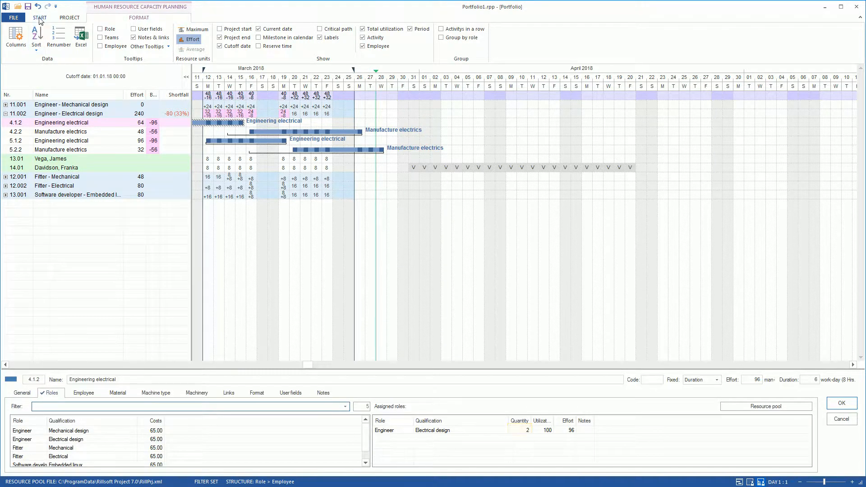
click(38, 17)
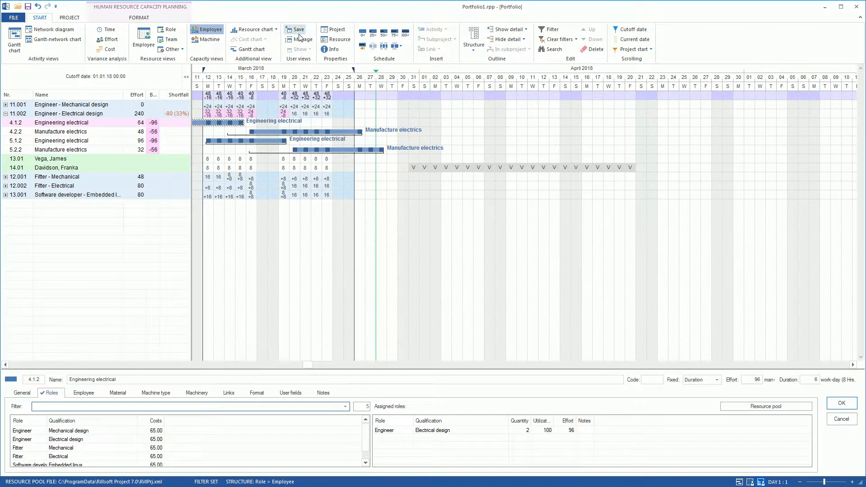
Step: Group capacity Role > Project > Employee and expand Electrical design into Projects 4 and 5
click(472, 42)
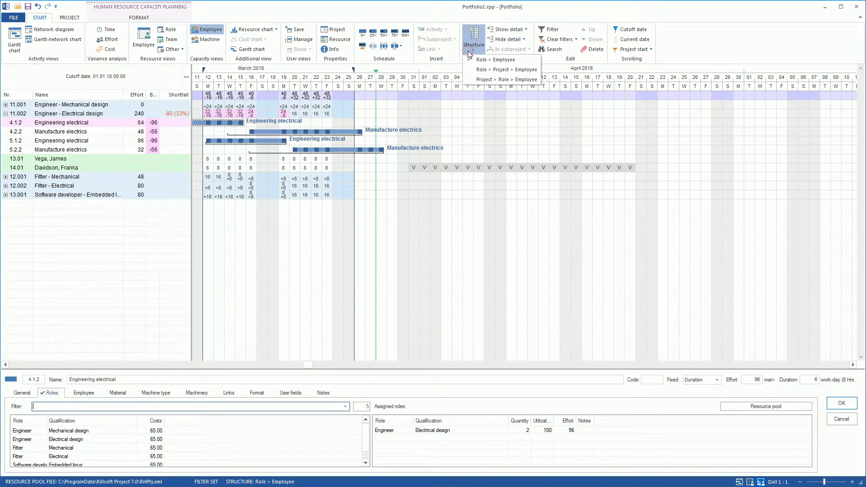
mouse_move(506, 70)
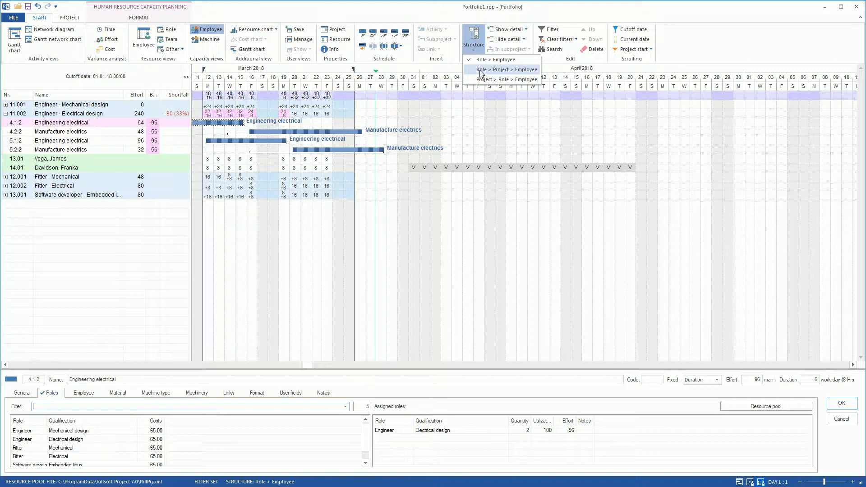
click(507, 69)
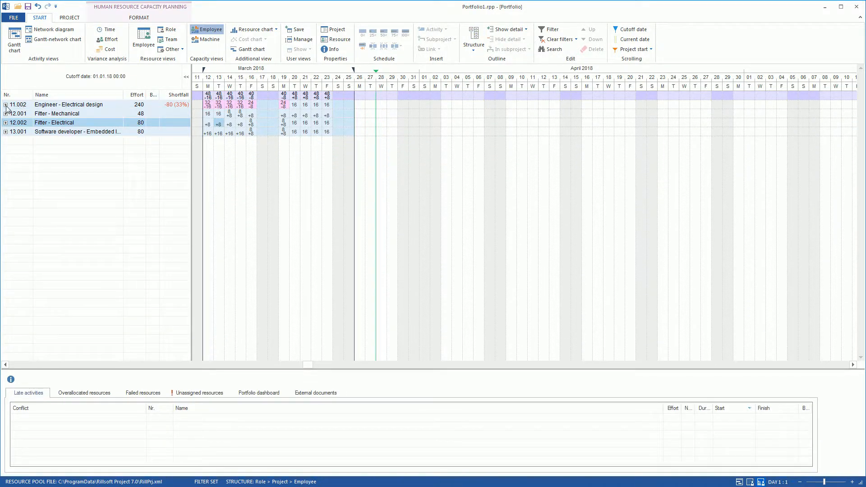
click(6, 105)
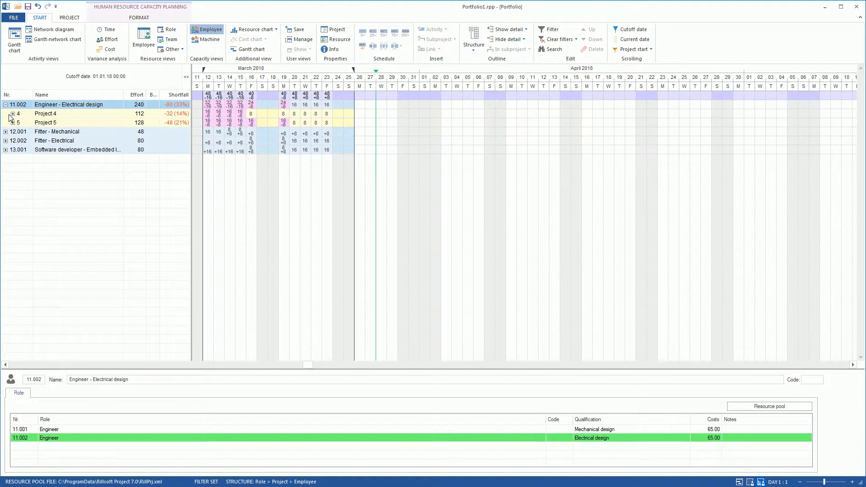
click(12, 104)
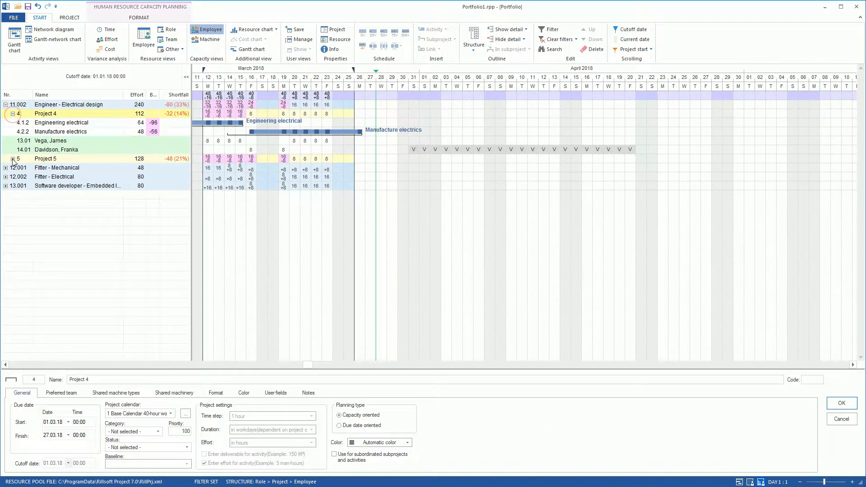
click(6, 159)
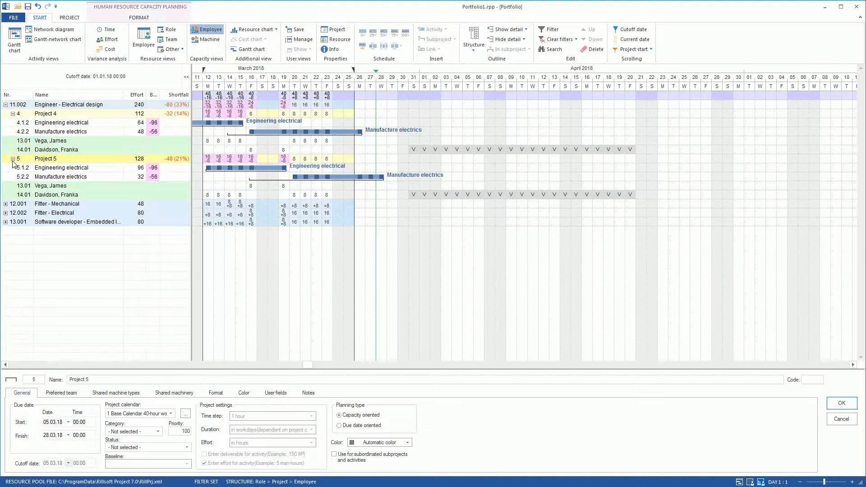
Step: Set Project 4's priority to 120, shifting the 80 shortfall to Project 5
click(46, 114)
text(120)
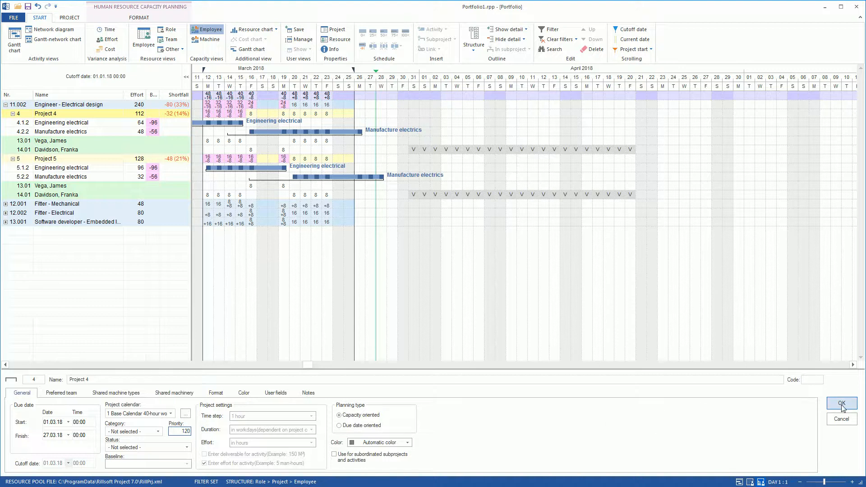
click(840, 404)
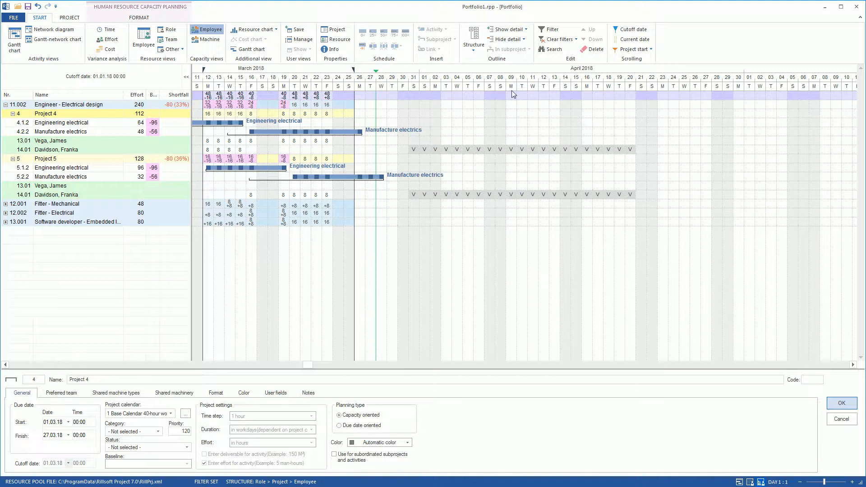
Step: Group capacity Project > Role > Employee and clear the March period filter
click(472, 39)
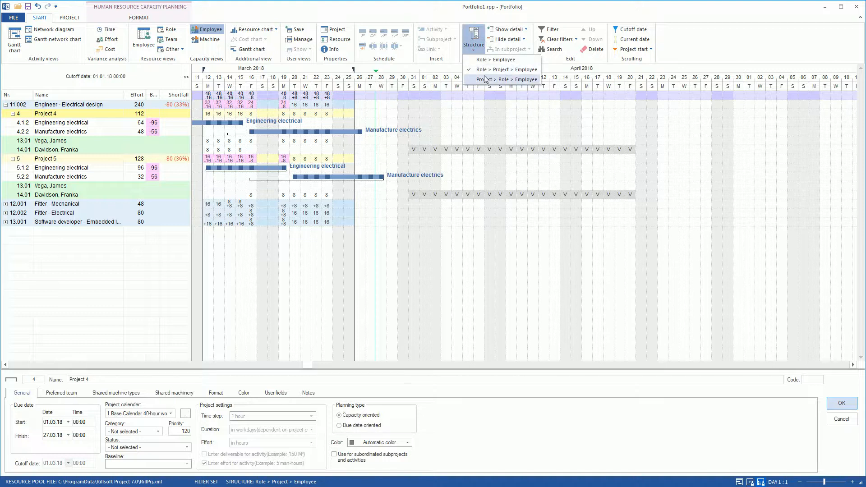
click(503, 79)
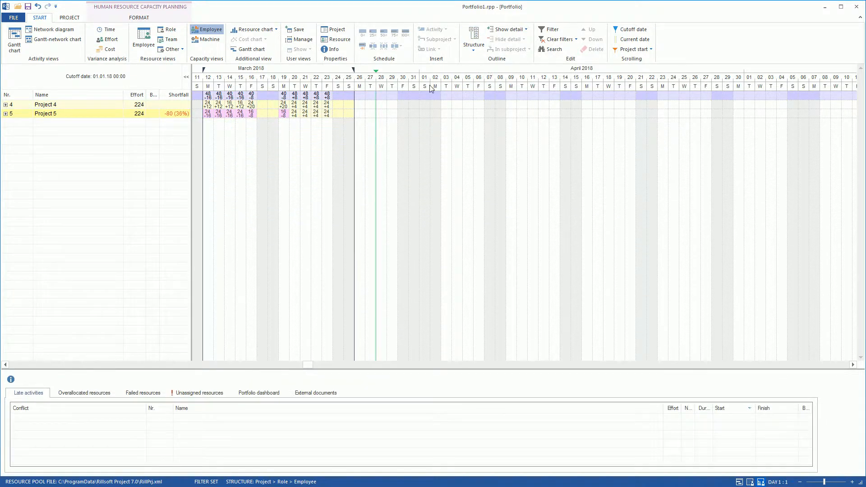
click(559, 39)
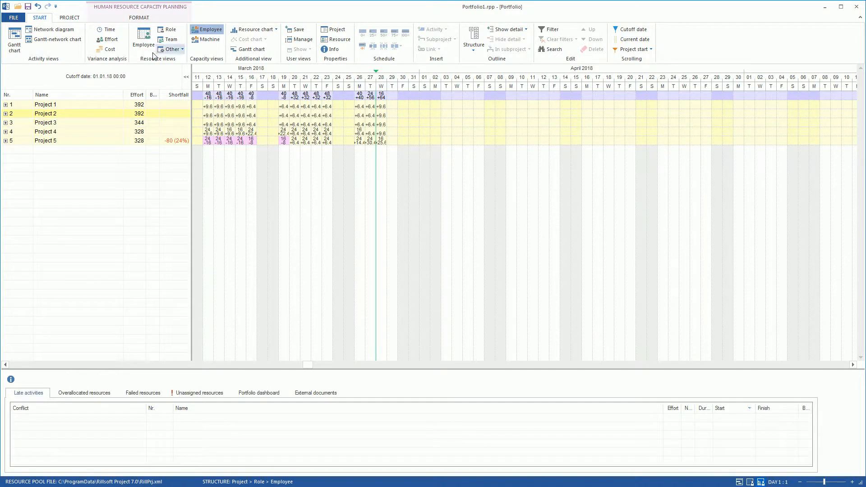
Step: Save the portfolio, storing all five project files
click(28, 6)
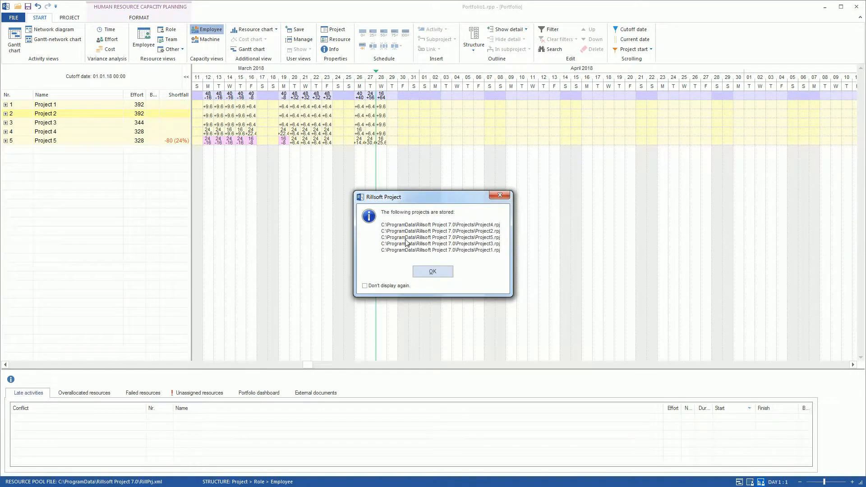
click(432, 271)
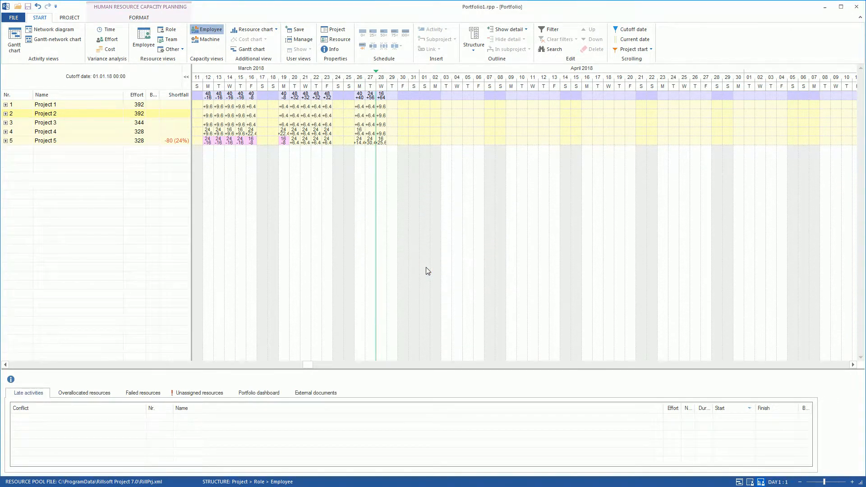